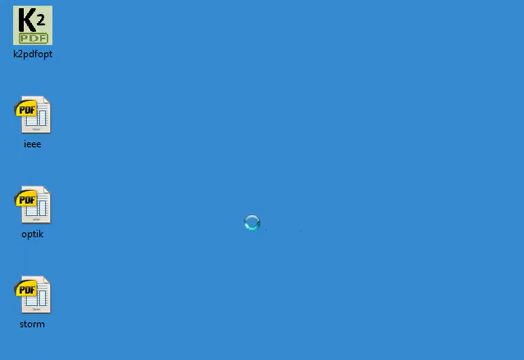
Run the ieee, optik and storm sample papers through K2pdfopt with defaults, then view ieee_k2opt.pdf.
{"action": "left_click", "coordinate": [36, 120]}
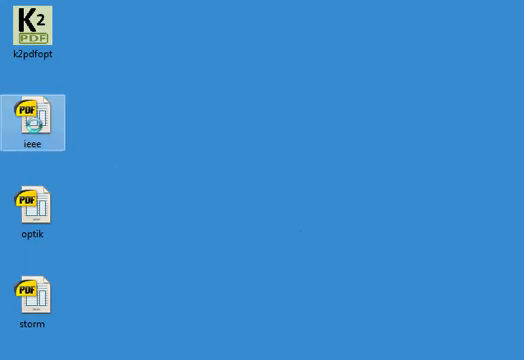
{"action": "double_click", "coordinate": [36, 120]}
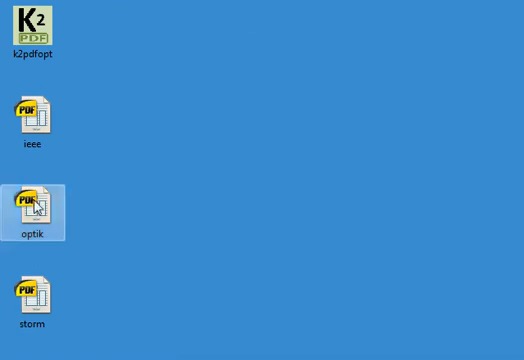
{"action": "double_click", "coordinate": [36, 204]}
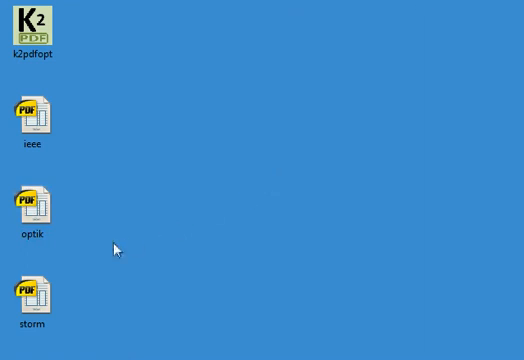
{"action": "double_click", "coordinate": [32, 296]}
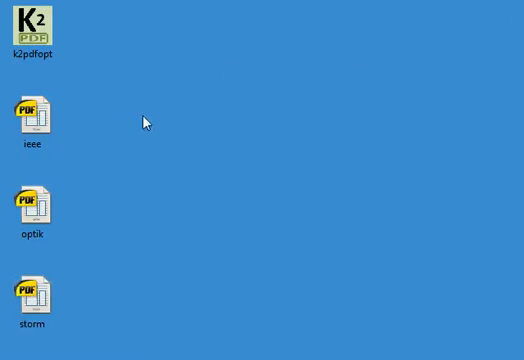
{"action": "left_click", "coordinate": [36, 120]}
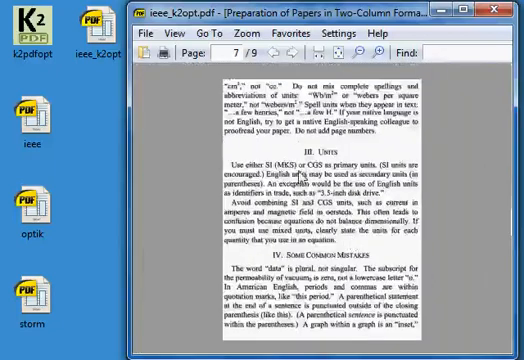
{"action": "mouse_move", "coordinate": [308, 146]}
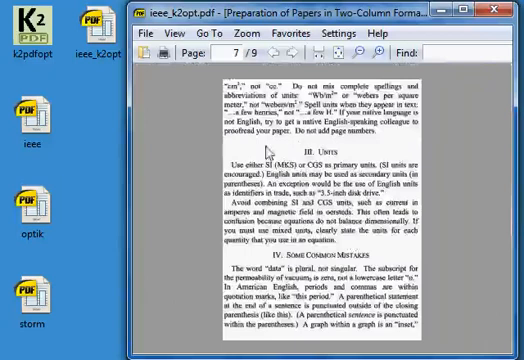
{"action": "mouse_move", "coordinate": [316, 192]}
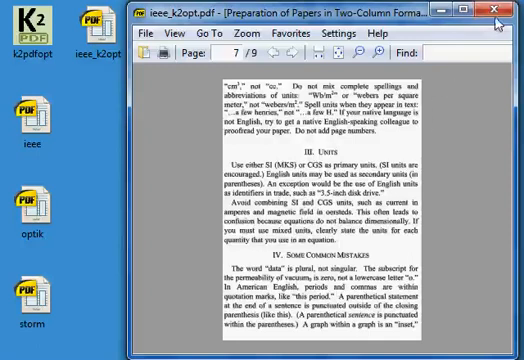
Inspect the converted ieee_k2opt file's details from its context menu and dismiss them.
{"action": "left_click", "coordinate": [500, 12]}
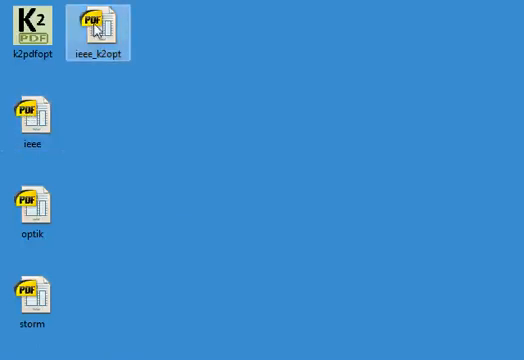
{"action": "right_click", "coordinate": [94, 24]}
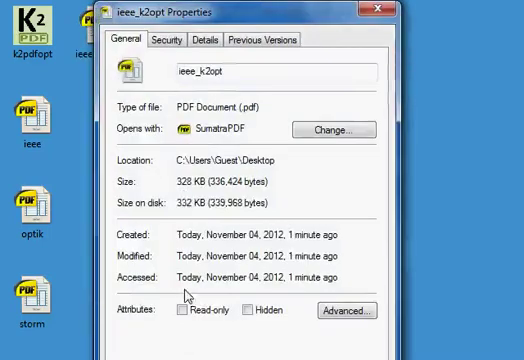
{"action": "mouse_move", "coordinate": [378, 12]}
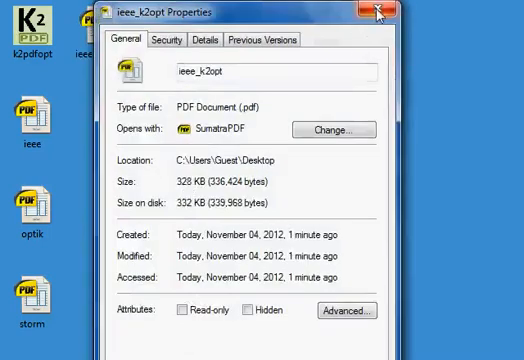
{"action": "left_click", "coordinate": [404, 12]}
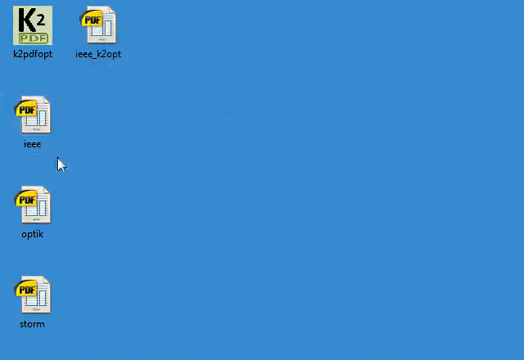
Open the original two-column ieee.pdf in SumatraPDF for comparison.
{"action": "left_click", "coordinate": [36, 122]}
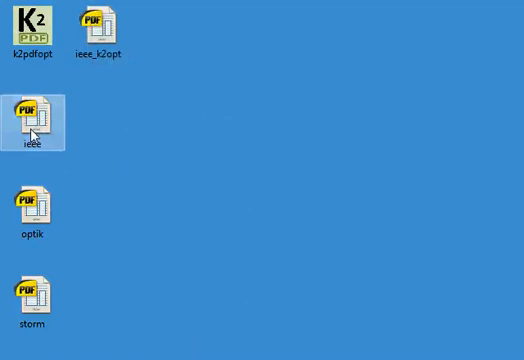
{"action": "double_click", "coordinate": [32, 114]}
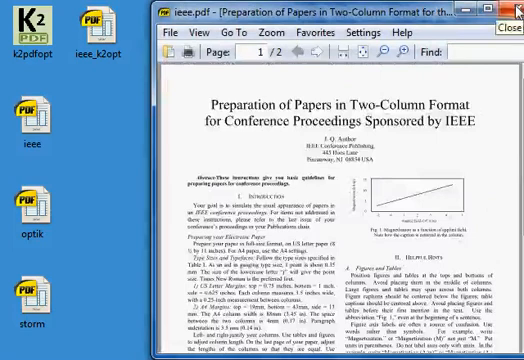
{"action": "mouse_move", "coordinate": [232, 132]}
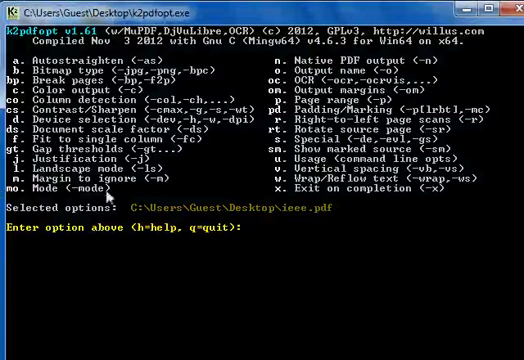
Choose the 2-column operating mode (mo, 2) for the ieee.pdf conversion.
{"action": "type", "text": "mo"}
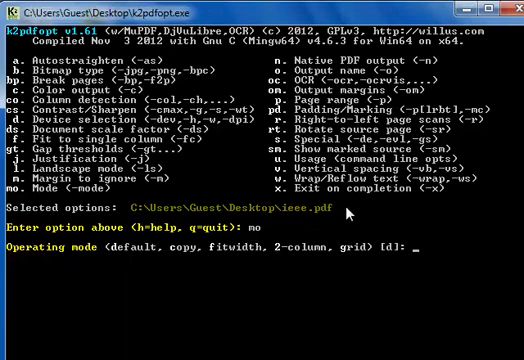
{"action": "type", "text": "2"}
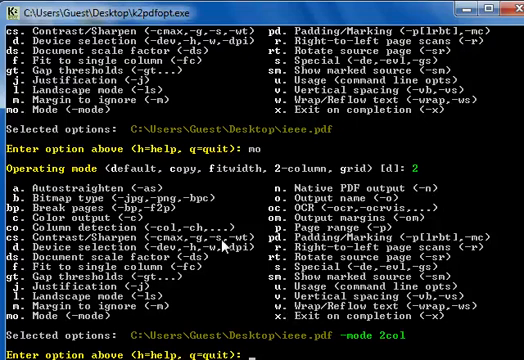
{"action": "key", "text": "Return"}
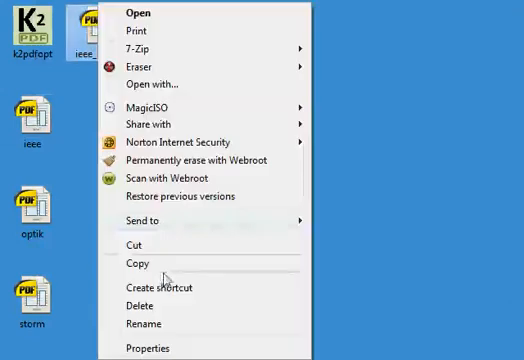
Pick an option from the converted PDF's desktop context menu.
{"action": "left_click", "coordinate": [140, 348]}
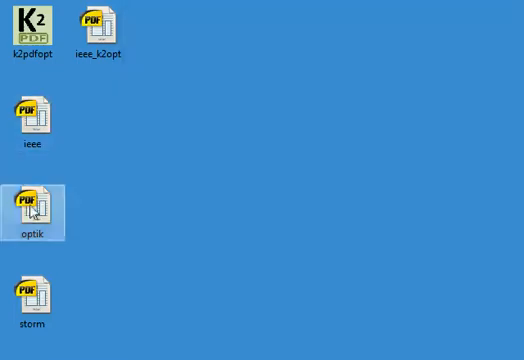
Convert optik.pdf with K2pdfopt in fit-width mode (mo, f) to produce optik_k2opt.
{"action": "double_click", "coordinate": [36, 204]}
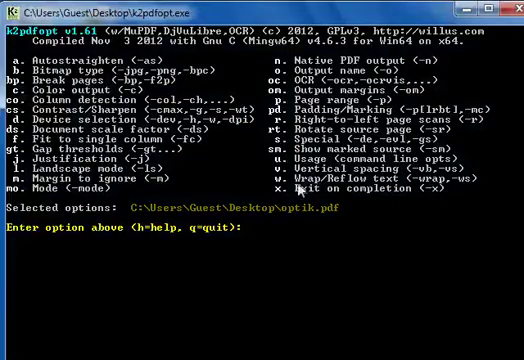
{"action": "type", "text": "mo"}
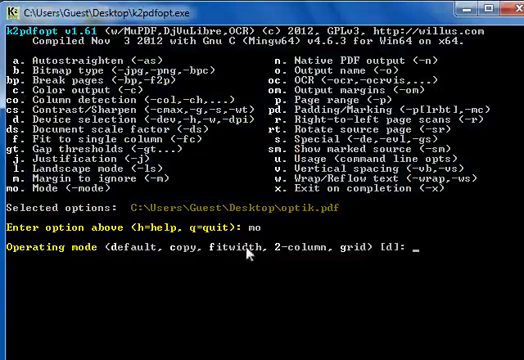
{"action": "type", "text": "f"}
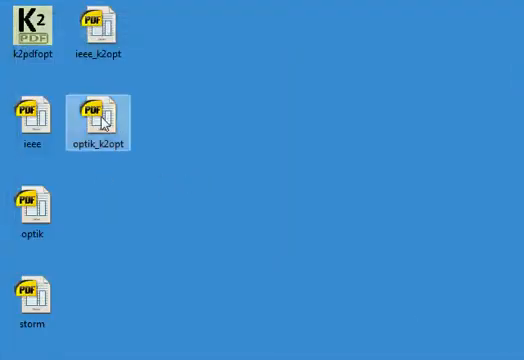
{"action": "double_click", "coordinate": [96, 110]}
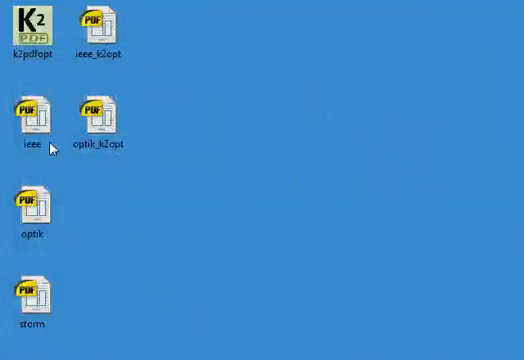
{"action": "left_click", "coordinate": [96, 114]}
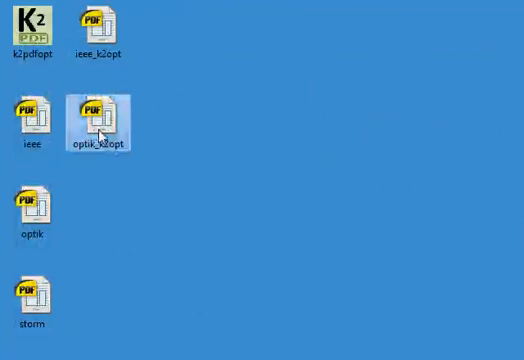
{"action": "double_click", "coordinate": [96, 112]}
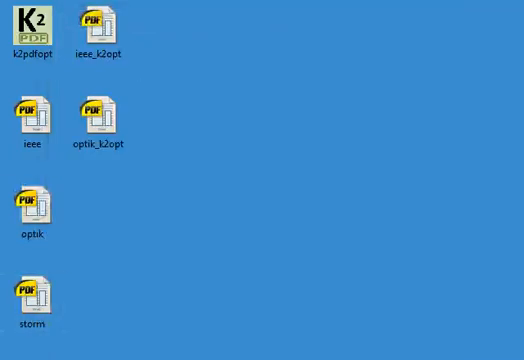
{"action": "mouse_move", "coordinate": [38, 338]}
{"action": "type", "text": "m"}
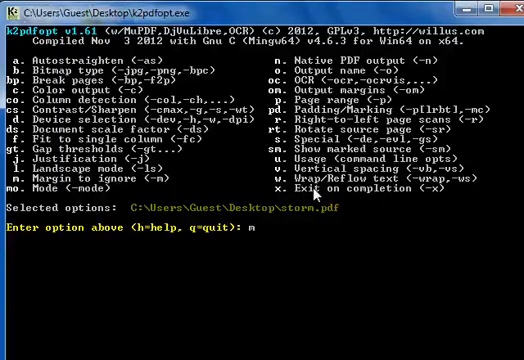
Convert storm.pdf in grid mode with 2 columns, 2 rows and overlap 4 (mo, g, 2,2,4).
{"action": "type", "text": "o"}
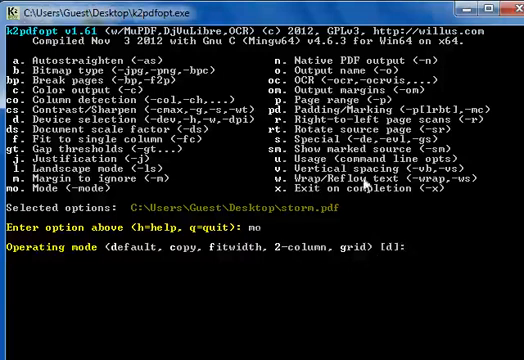
{"action": "mouse_move", "coordinate": [408, 300]}
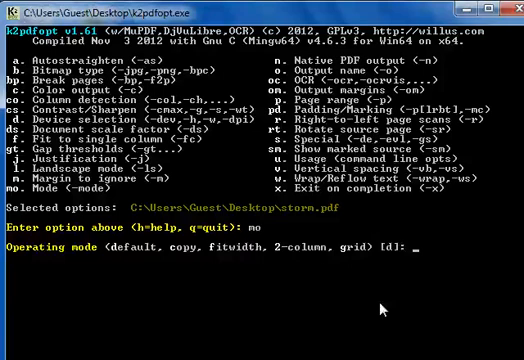
{"action": "type", "text": "g"}
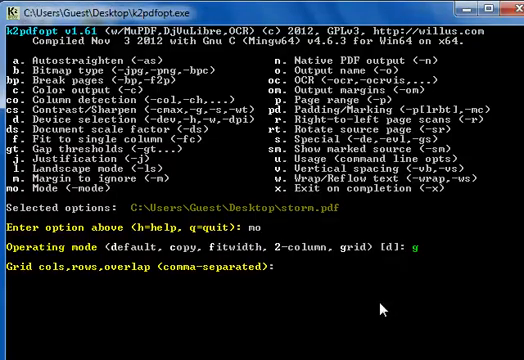
{"action": "type", "text": "2,2"}
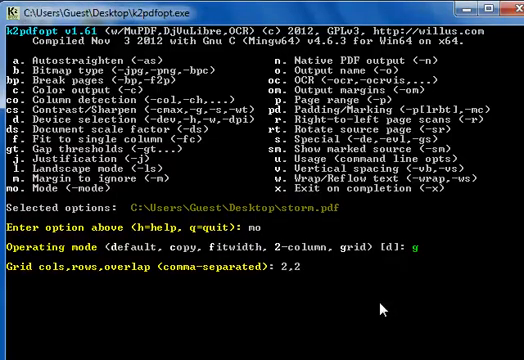
{"action": "type", "text": ",4"}
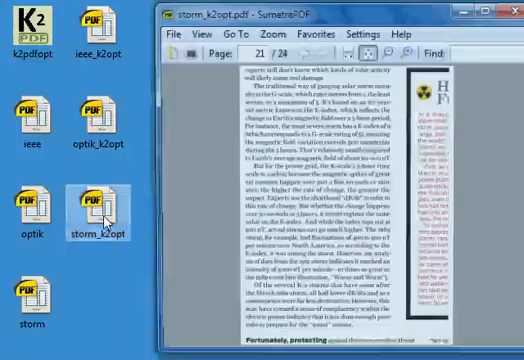
Scroll through storm_k2opt to page 14 of 24, past the ozone figure.
{"action": "scroll", "scroll_direction": "down", "scroll_amount": 3}
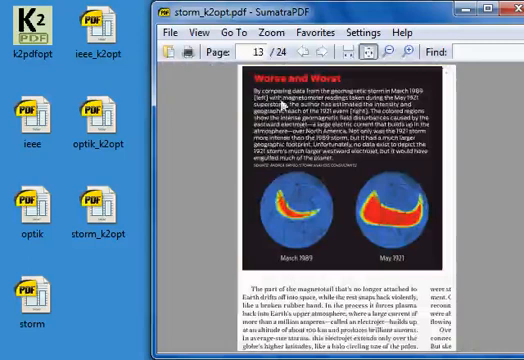
{"action": "scroll", "scroll_direction": "down", "scroll_amount": 3}
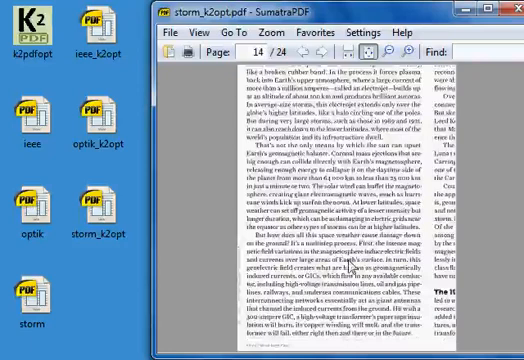
{"action": "mouse_move", "coordinate": [328, 276]}
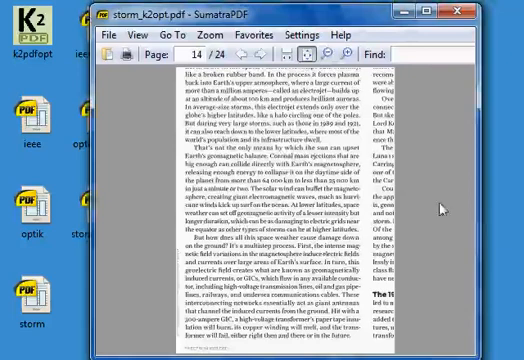
{"action": "mouse_move", "coordinate": [464, 12]}
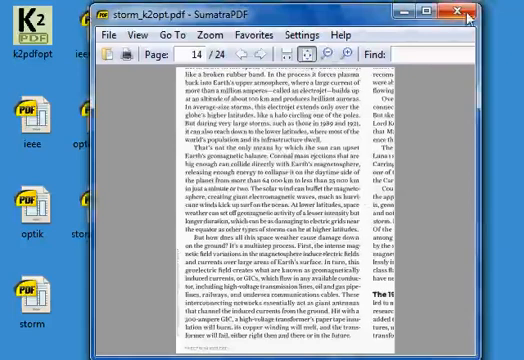